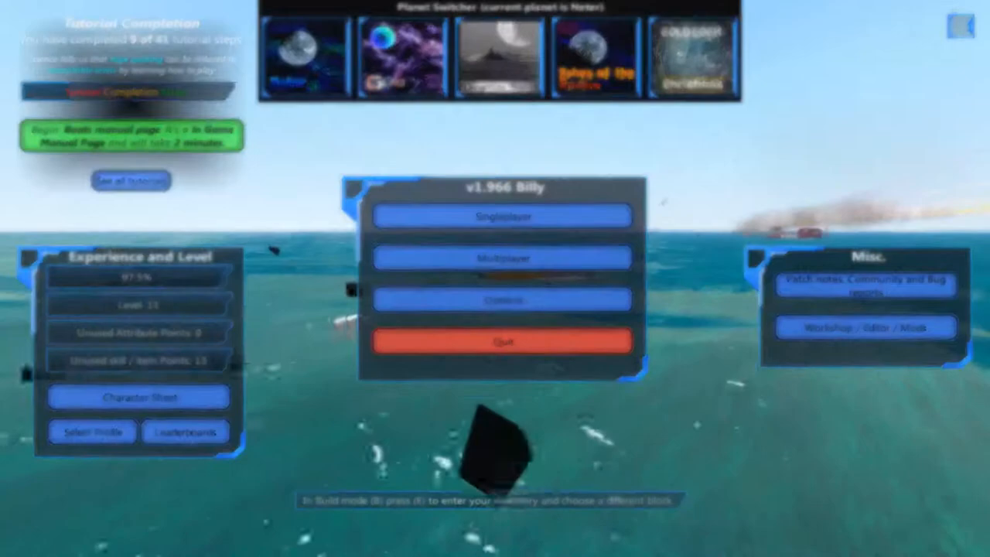
Start a single-player game from the main menu to enter build mode
click(502, 214)
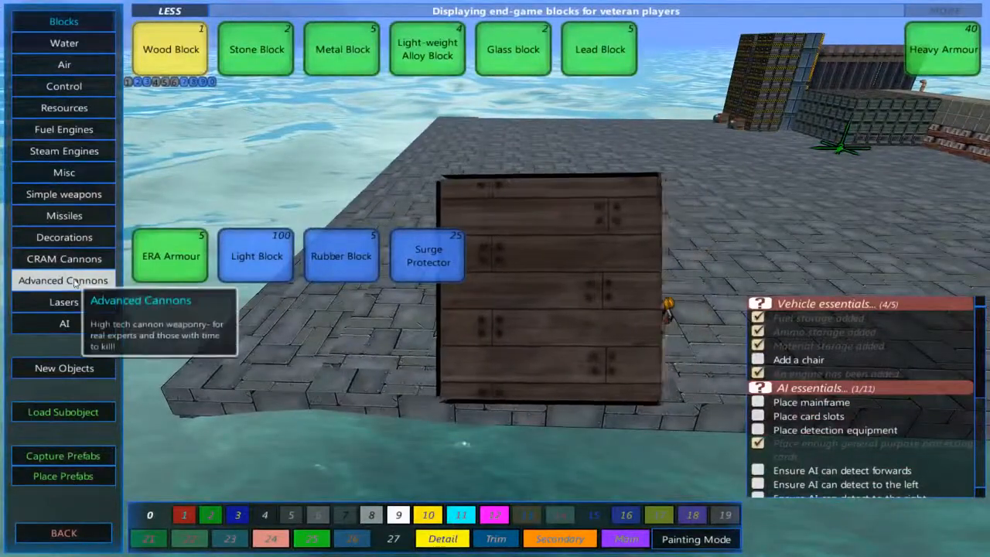
Browse the Advanced Cannons and CRAM Cannons part lists, returning to Advanced Cannons
click(64, 280)
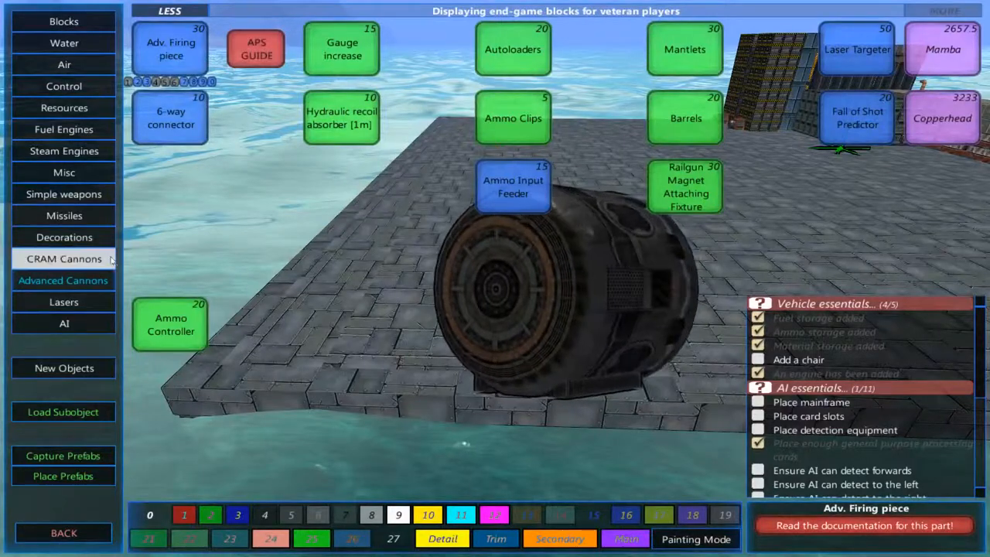
click(63, 258)
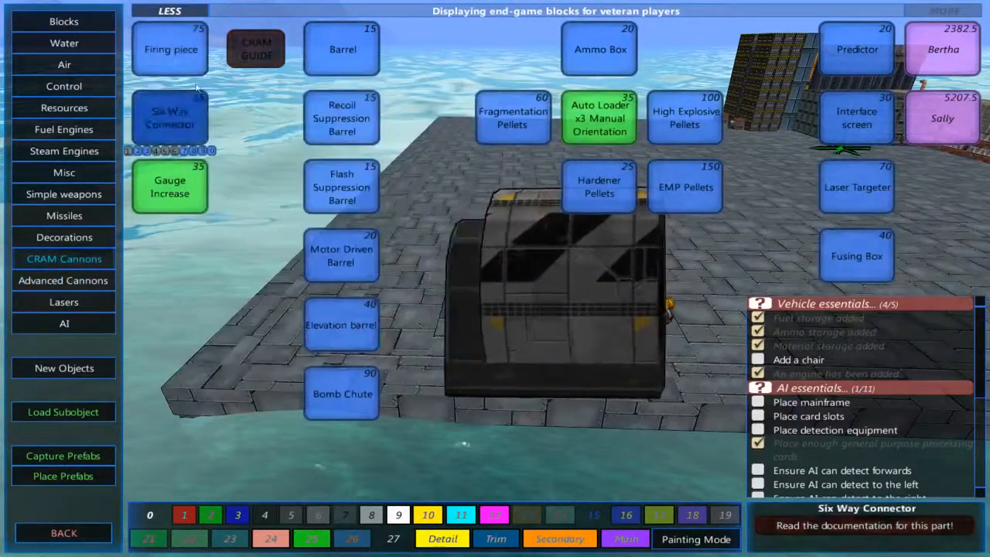
click(63, 280)
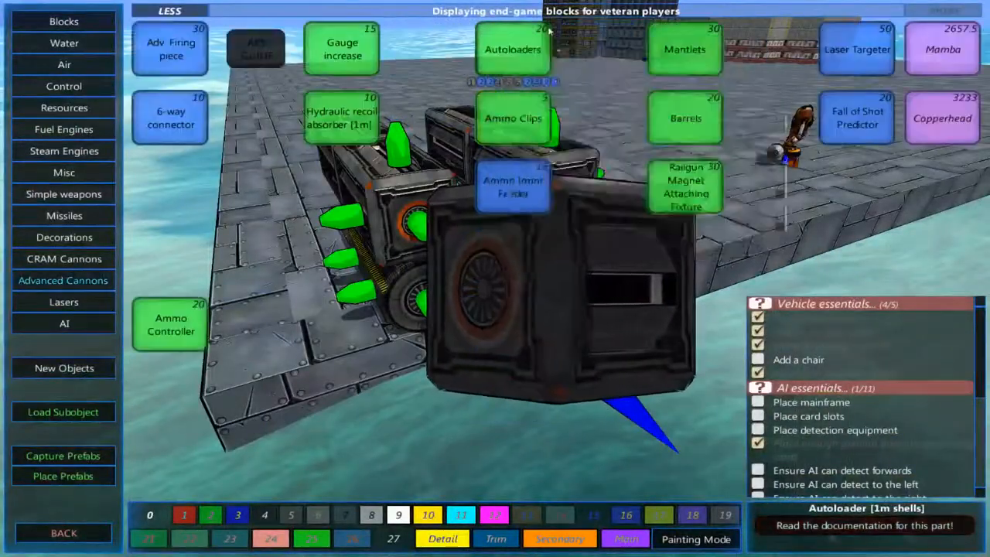
click(683, 49)
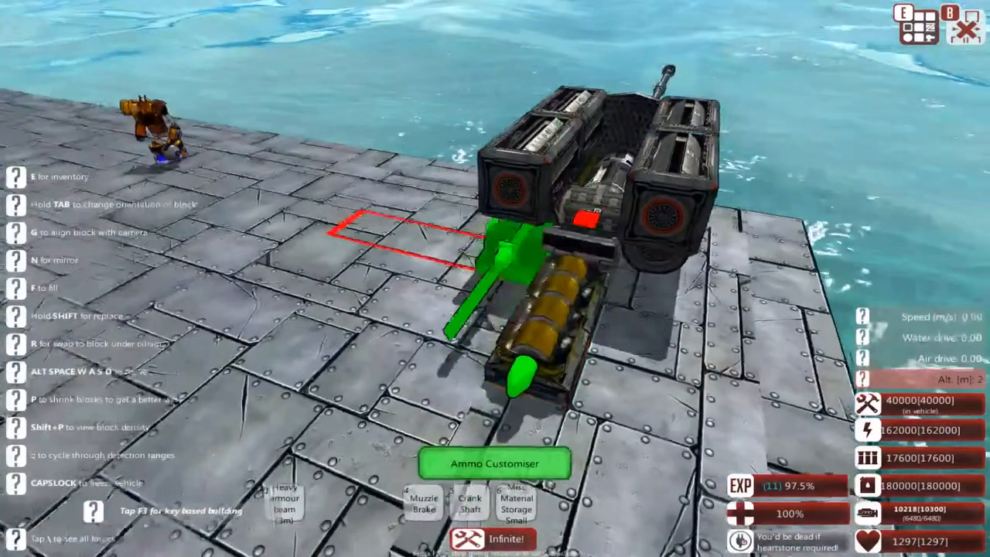
Attach an Ammo Customiser to the cannon, ready for shell editing
click(491, 463)
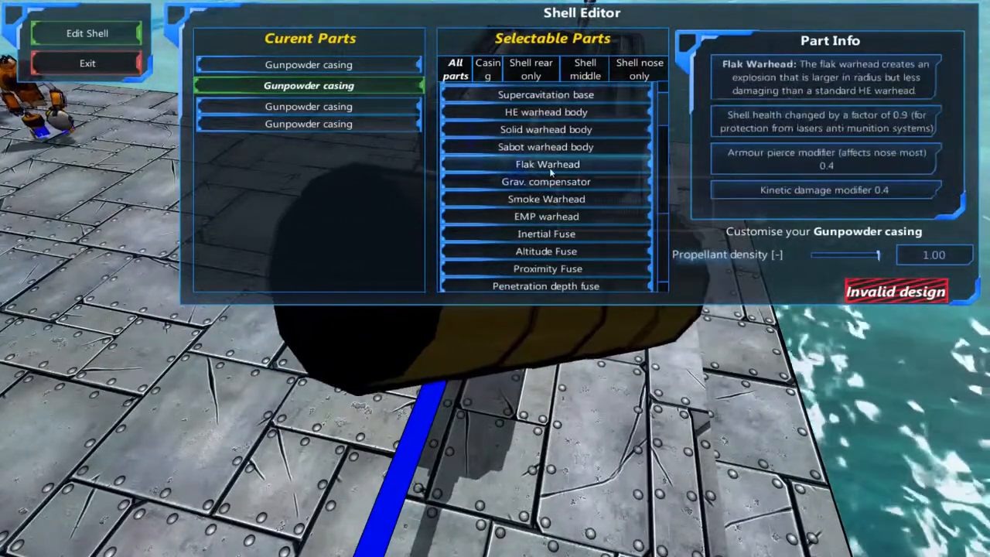
Build the shell from a gunpowder casing, HE warhead bodies and a Sabot head nose
click(546, 112)
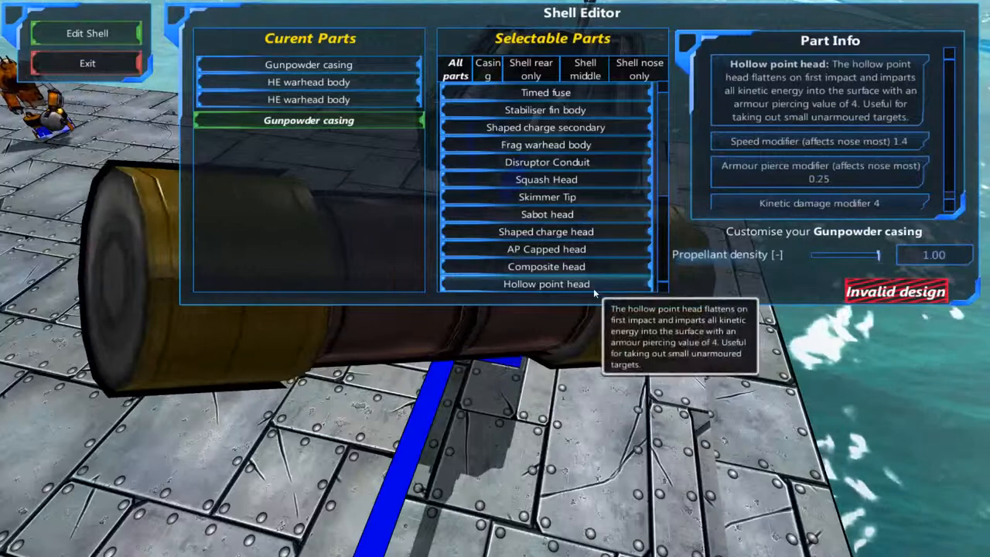
mouse_move(546, 248)
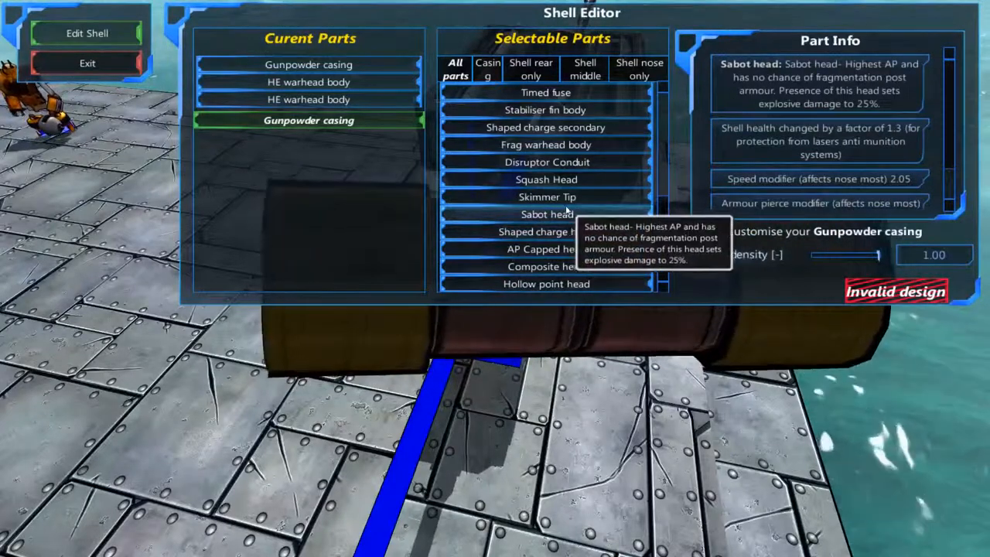
mouse_move(546, 231)
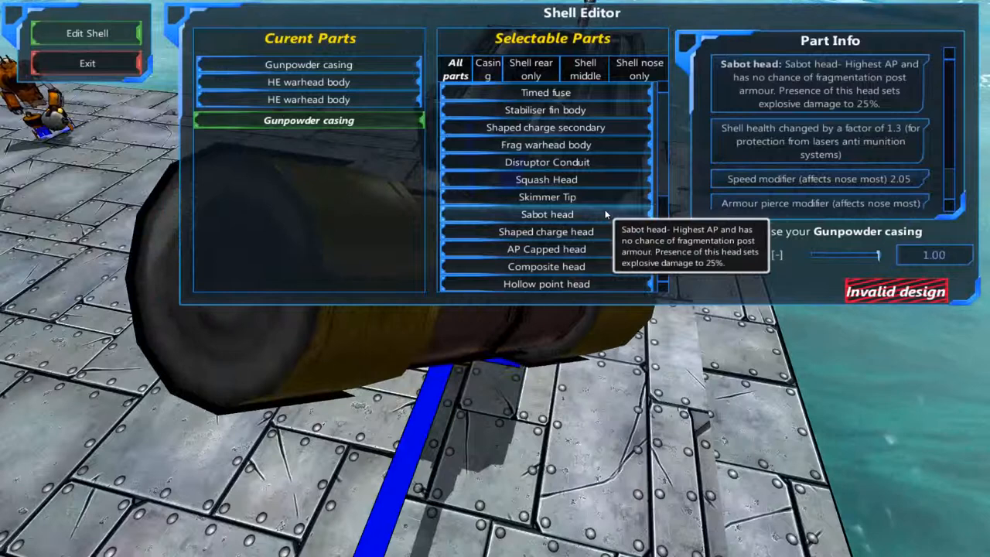
click(546, 215)
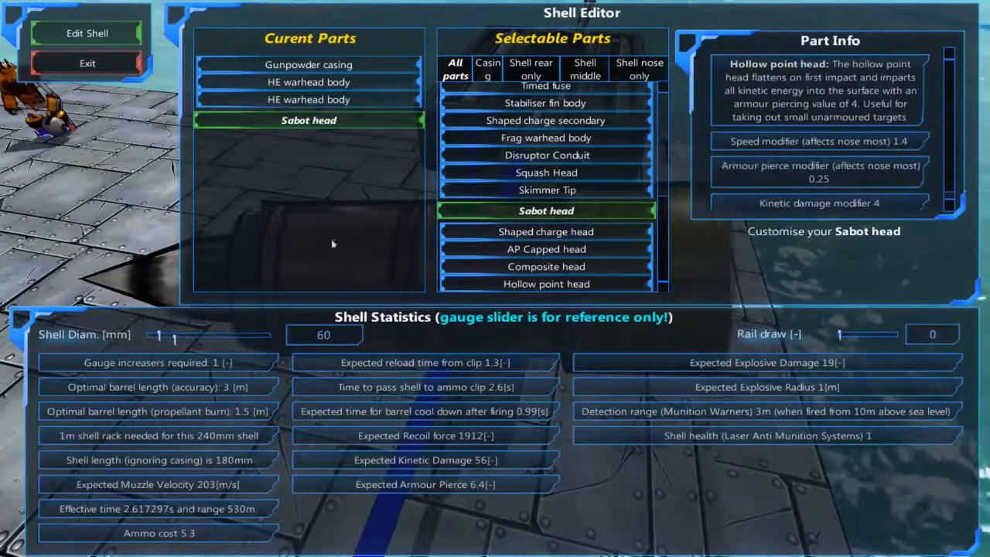
click(87, 63)
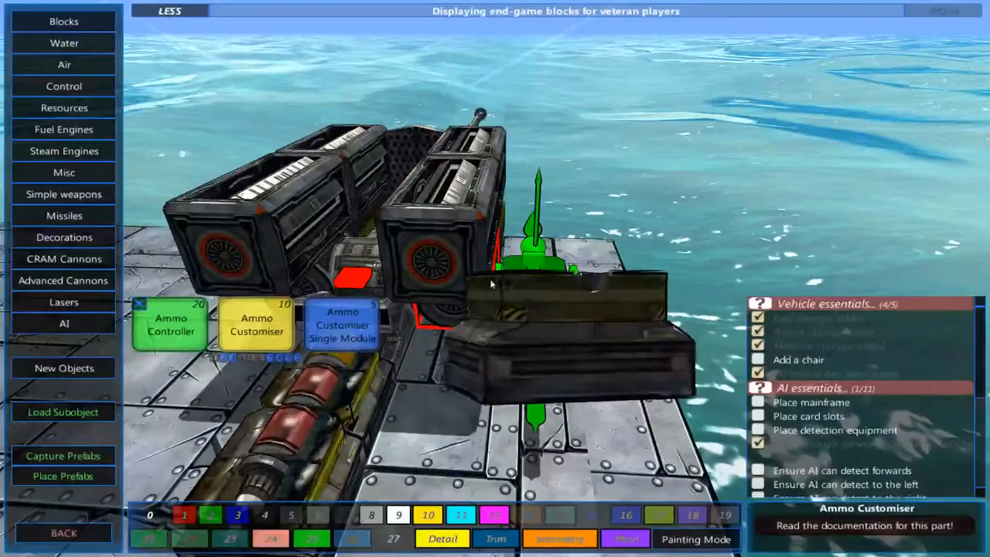
Choose the Ammo Customiser block to add controller blocks to the cannon
click(63, 280)
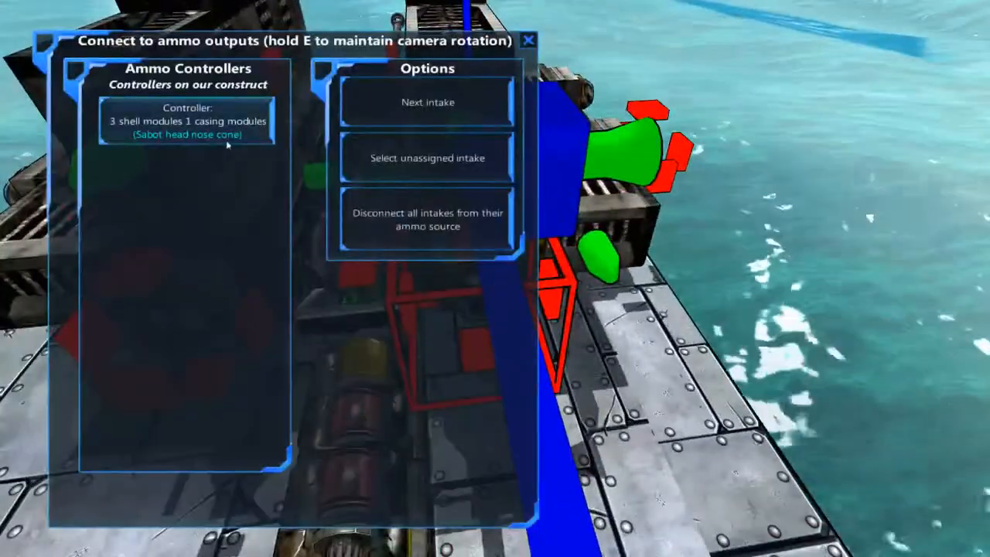
Assign all unassigned intakes to the sabot-shell ammo controller as their ammo source
click(188, 121)
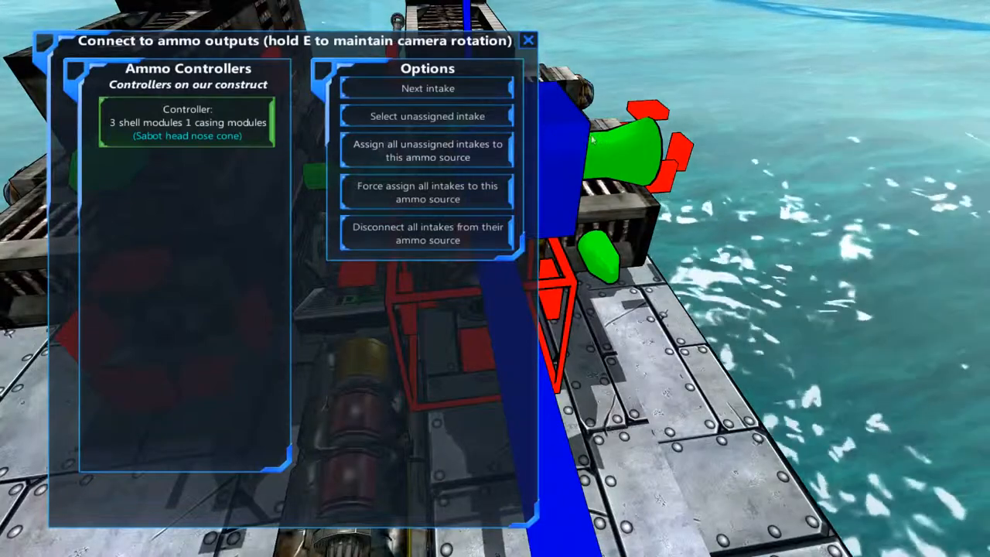
click(528, 40)
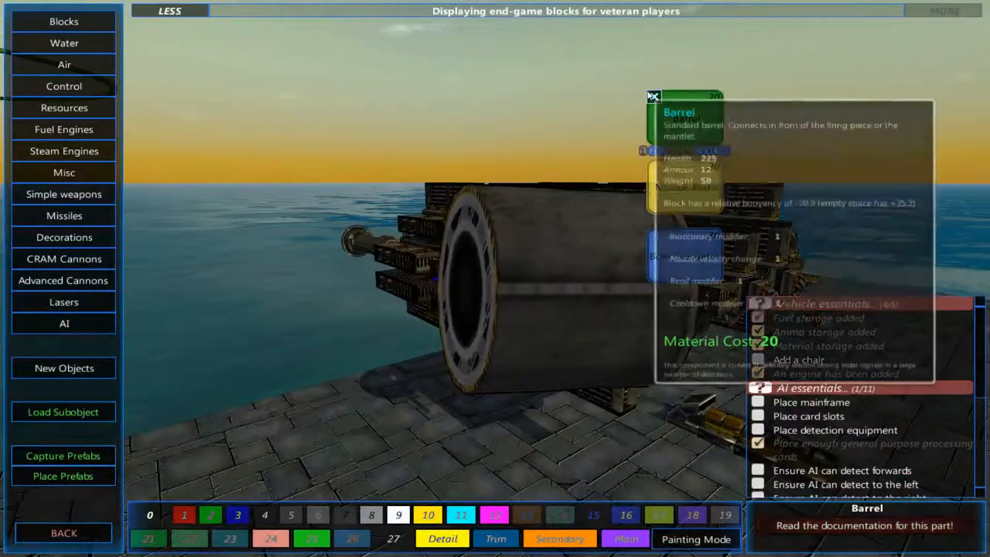
Choose the Barrel block to add barrels to the larger cannon
click(62, 280)
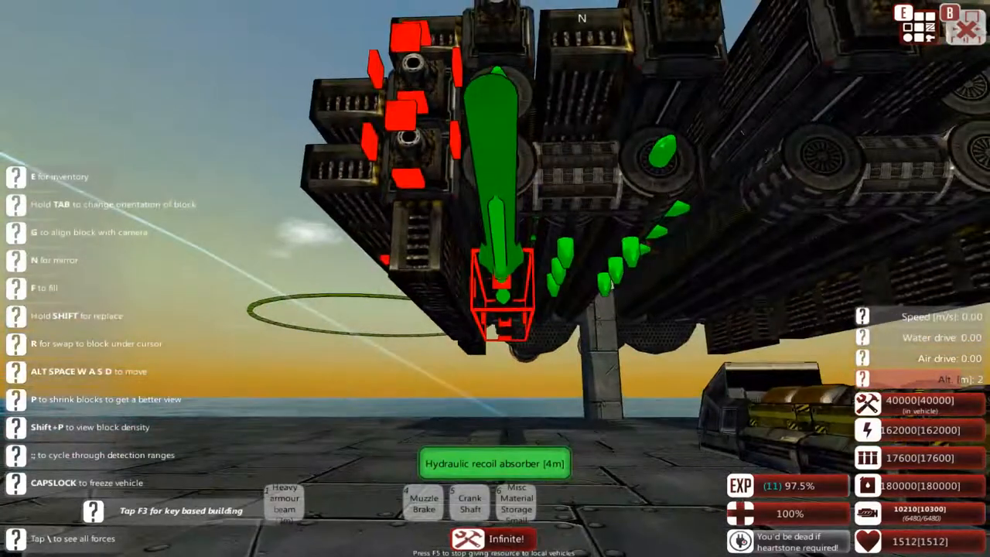
Toggle the F3 view while fitting 4 m hydraulic recoil absorbers under the cannon
key(f3)
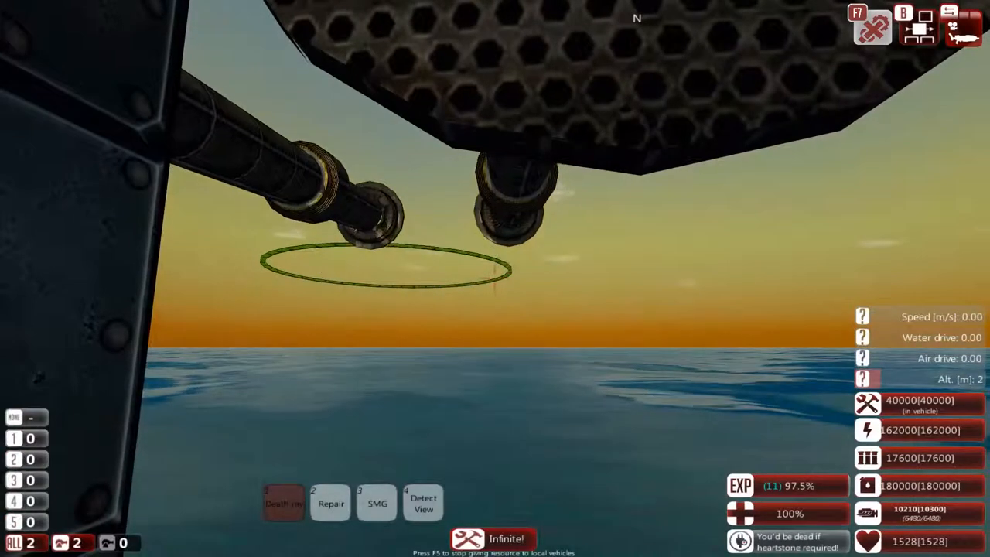
Test fire the dual cannon's two barrels out over the water
click(494, 278)
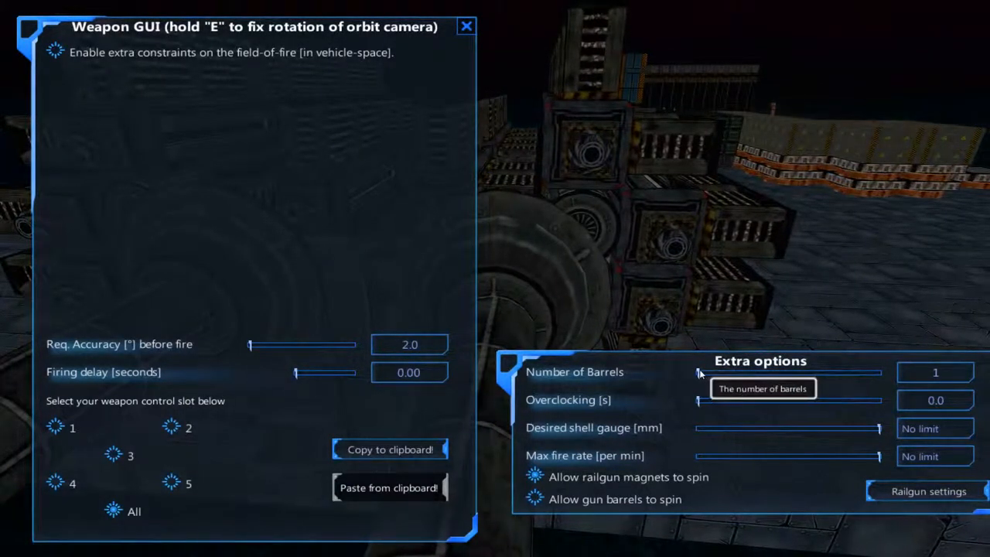
click(466, 26)
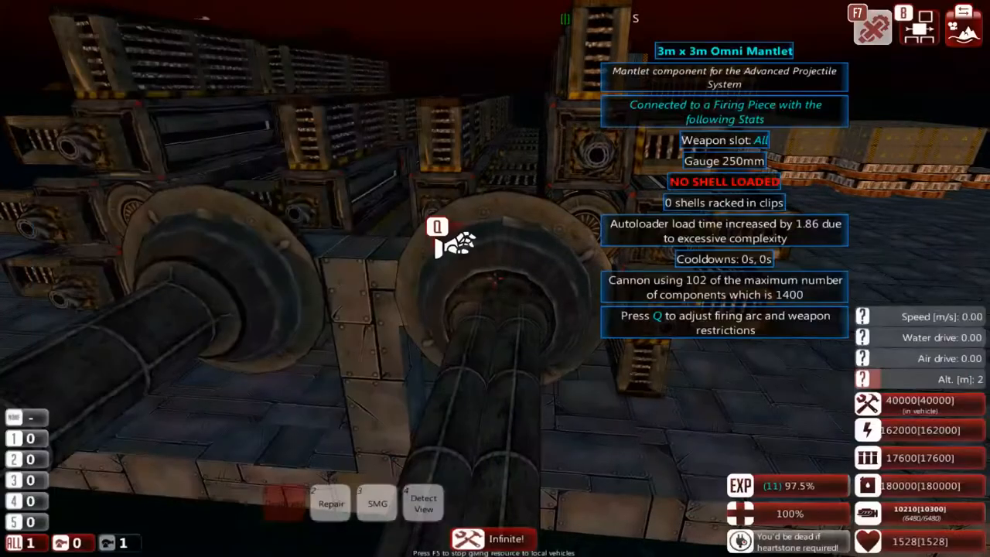
key(q)
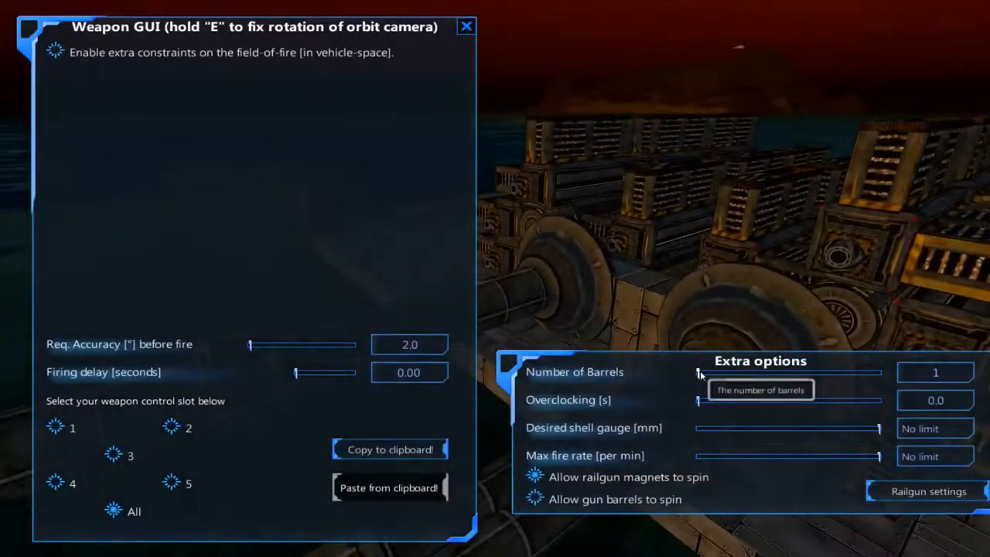
click(466, 26)
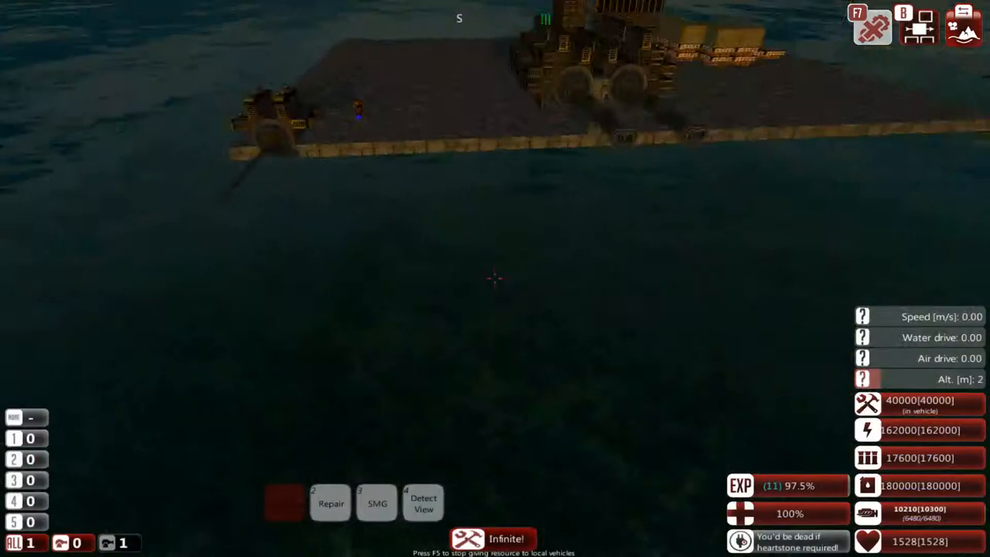